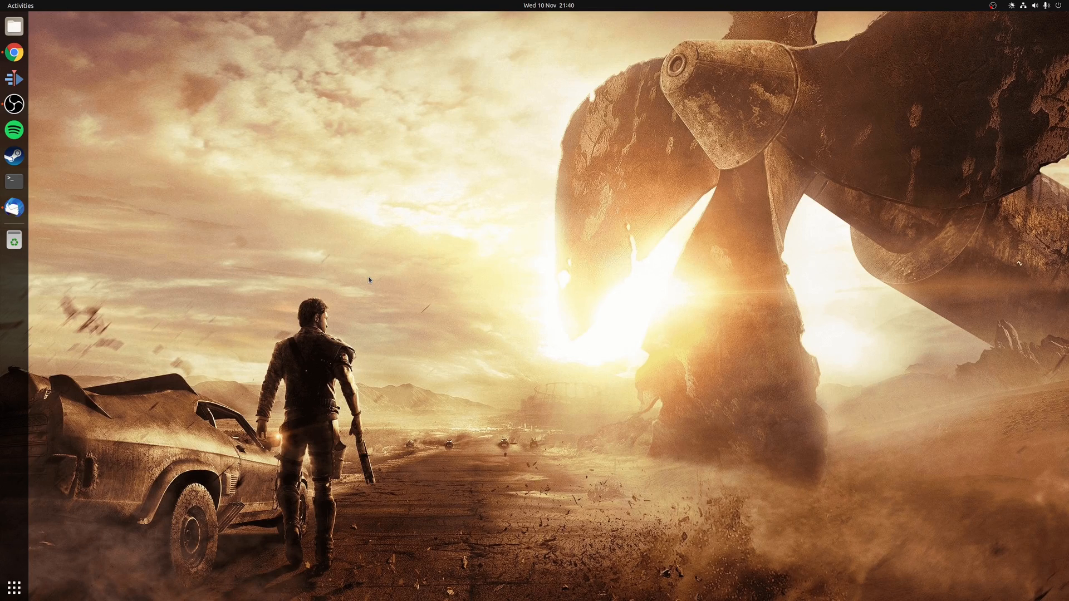
# Step: Launch Chrome from the dock, restoring its saved GNOME, KDE Plasma and Kwin Autocomposer tabs
pyautogui.click(13, 51)
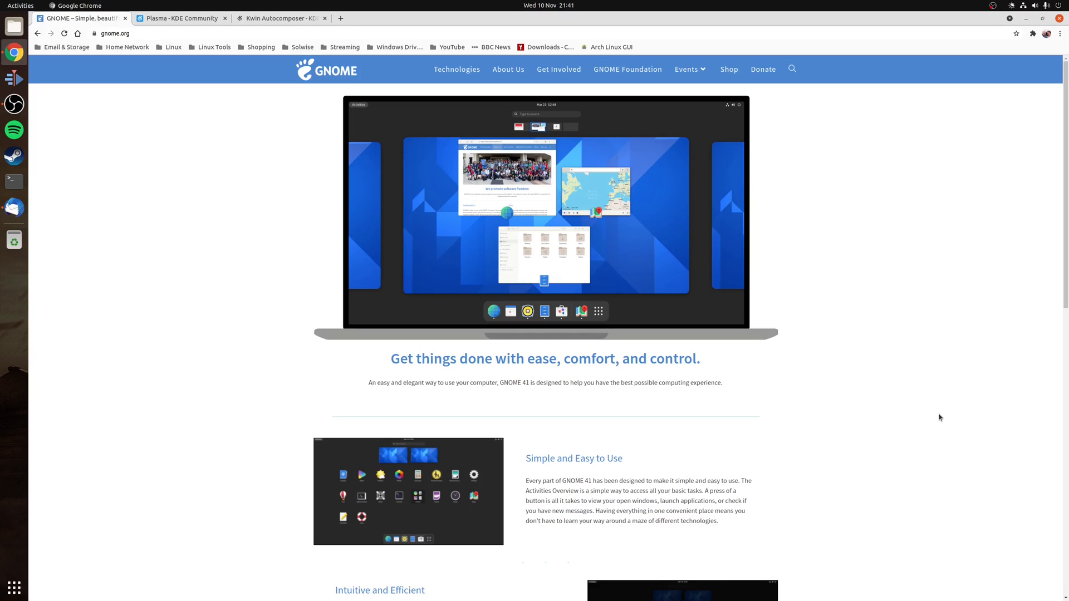
# Step: Switch to the 'Plasma - KDE Community' tab to show the Plasma 5.23 page
pyautogui.click(180, 18)
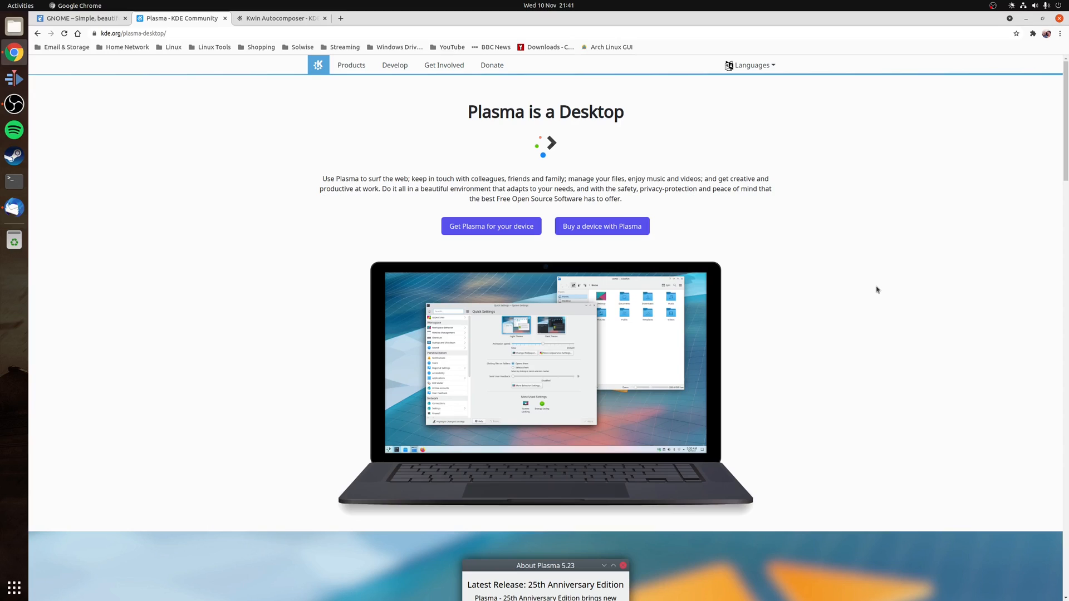
# Step: Browse the remaining tab and quit Chrome, leaving the GNOME desktop wallpaper
pyautogui.click(282, 18)
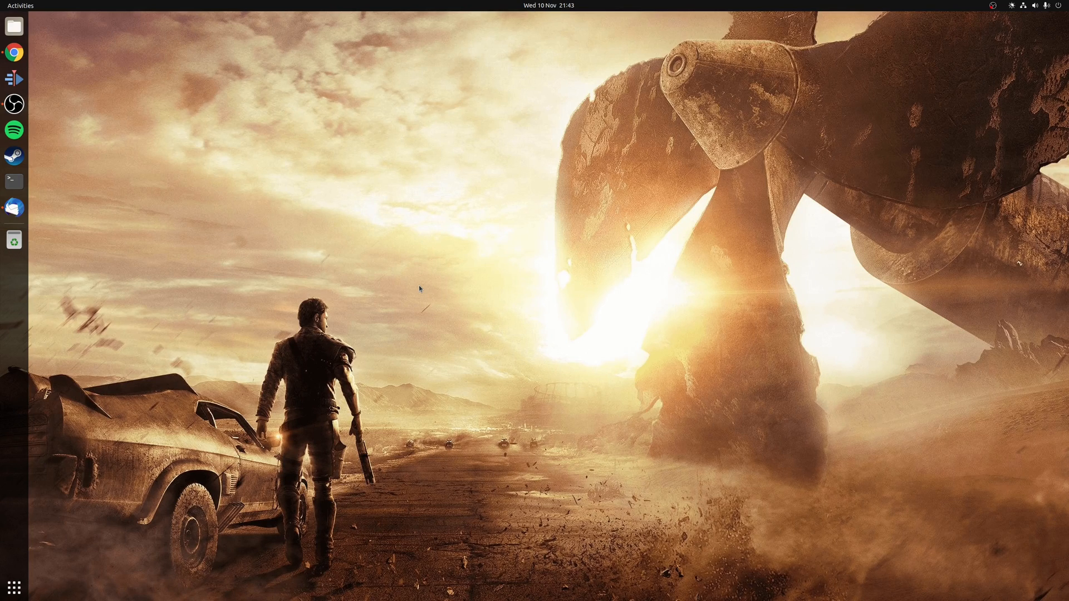
# Step: Relaunch Chrome from the dock, now with an added Manjaro KDE YouTube tab
pyautogui.click(13, 52)
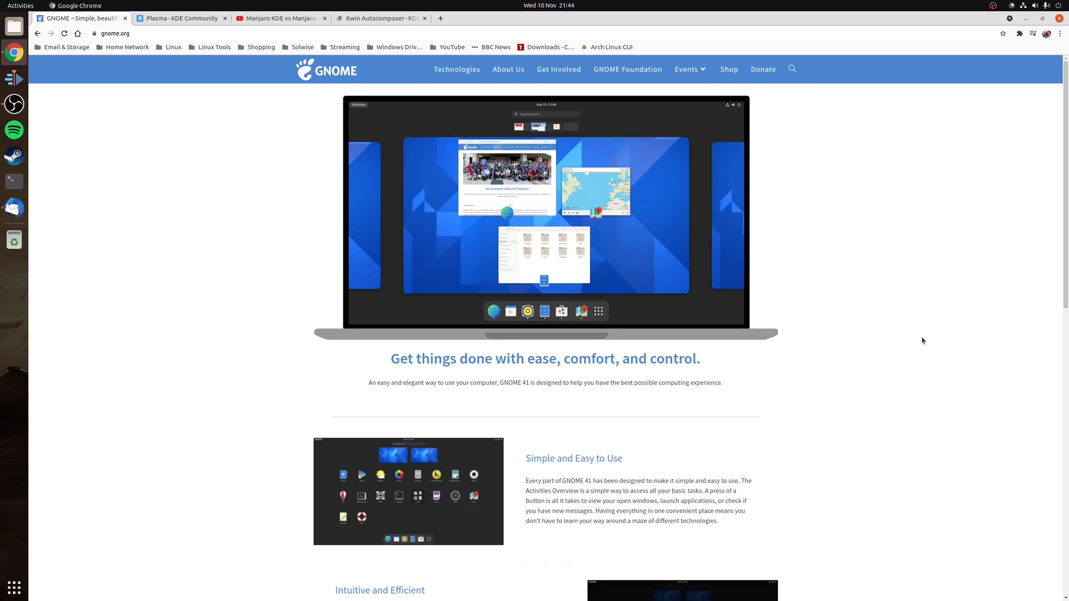
# Step: Switch to the 'Plasma - KDE Community' tab again
pyautogui.click(181, 17)
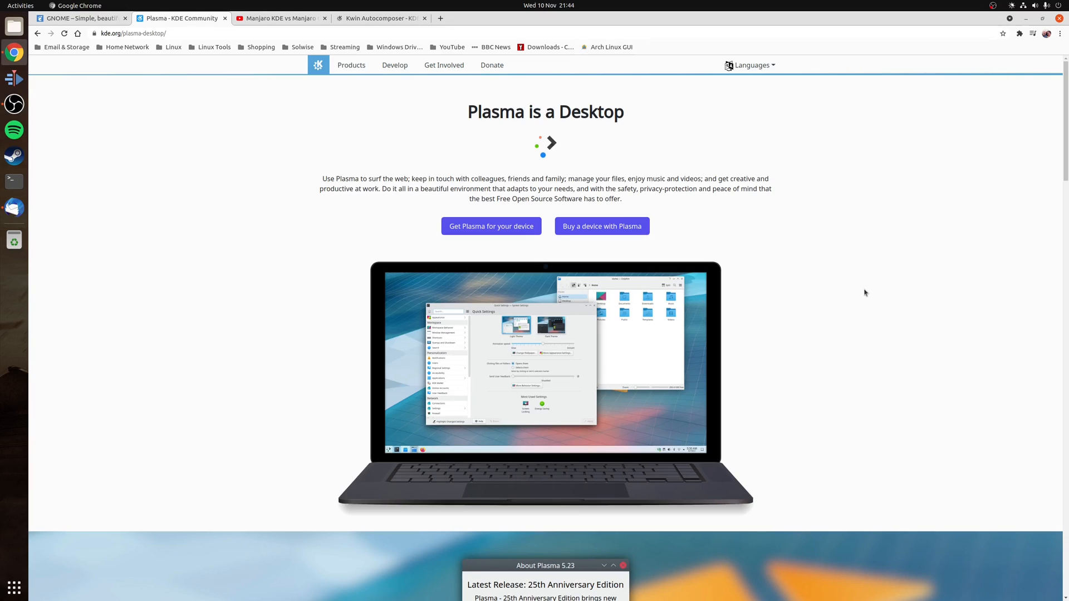
# Step: Show the Kwin Autocomposer script page on the KDE Store, then close Chrome
pyautogui.click(379, 18)
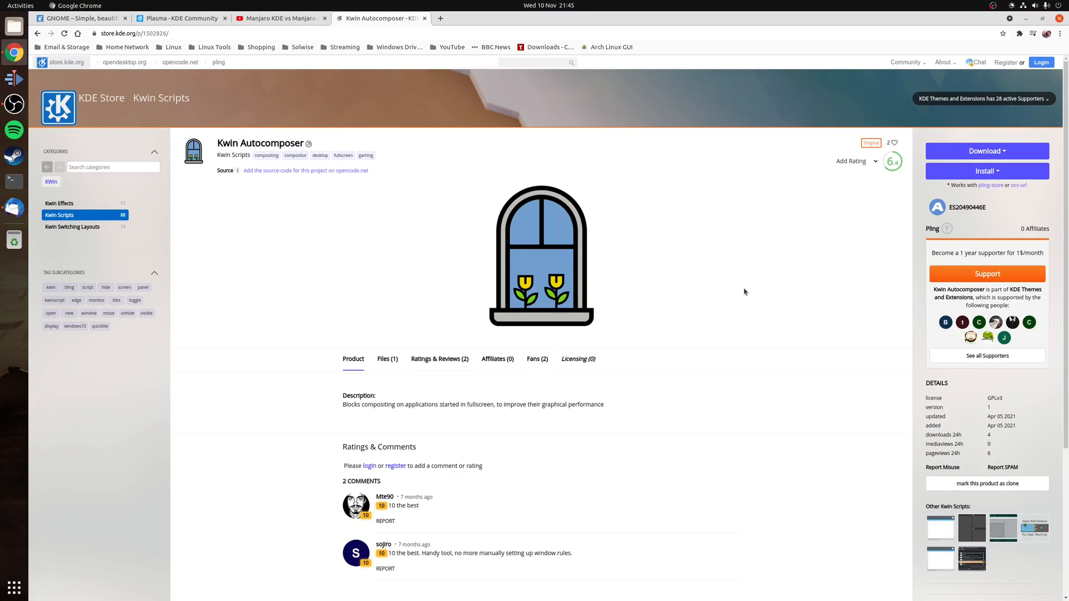
pyautogui.moveTo(987, 151)
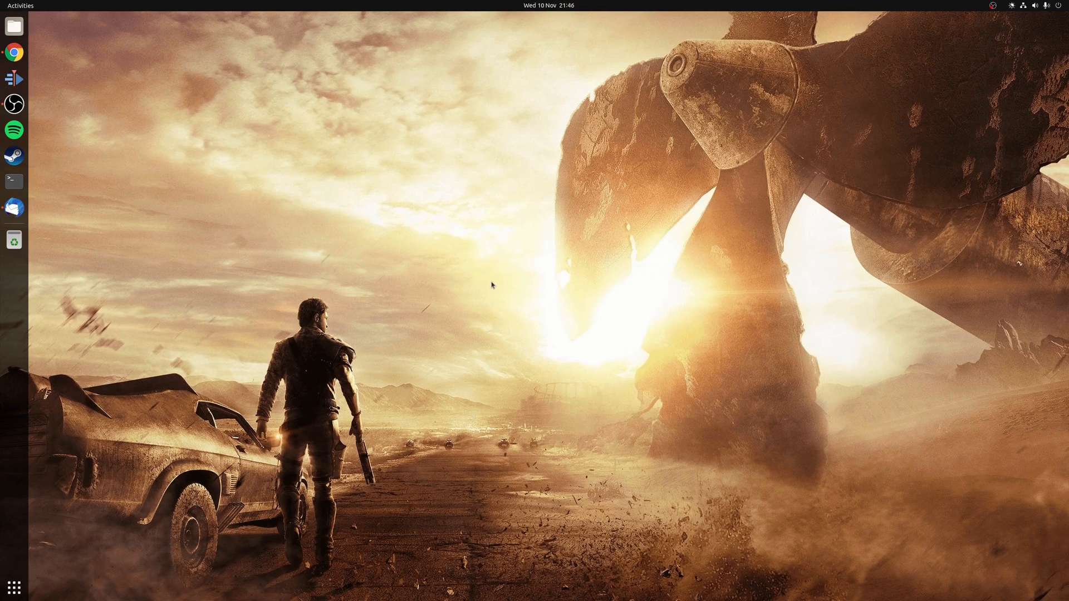
# Step: Reopen Chrome on the GameMode README and switch to the cpupower-gui README tab
pyautogui.click(13, 53)
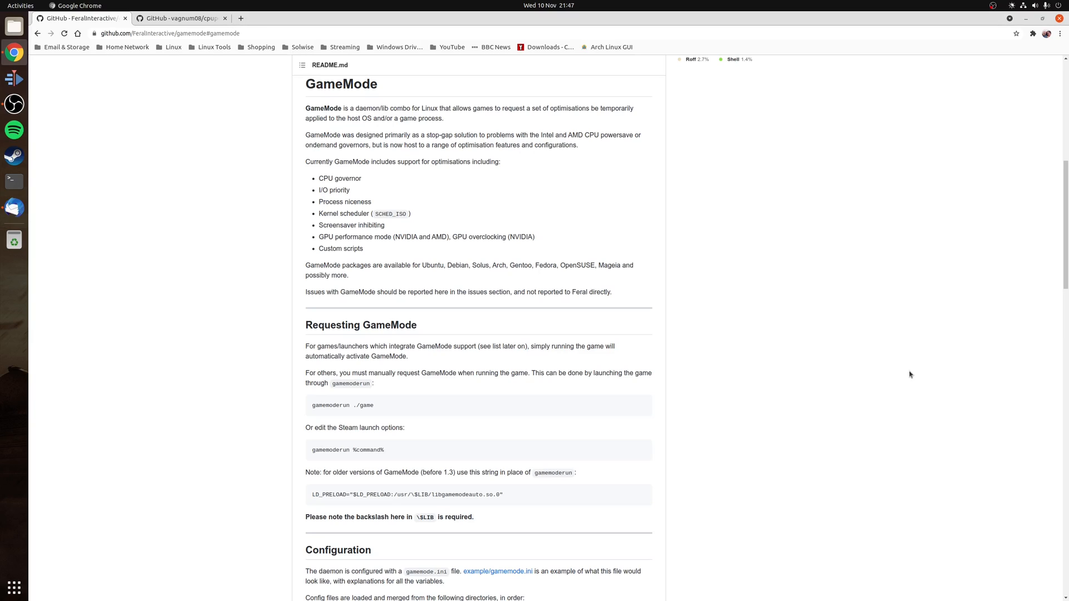
pyautogui.click(179, 18)
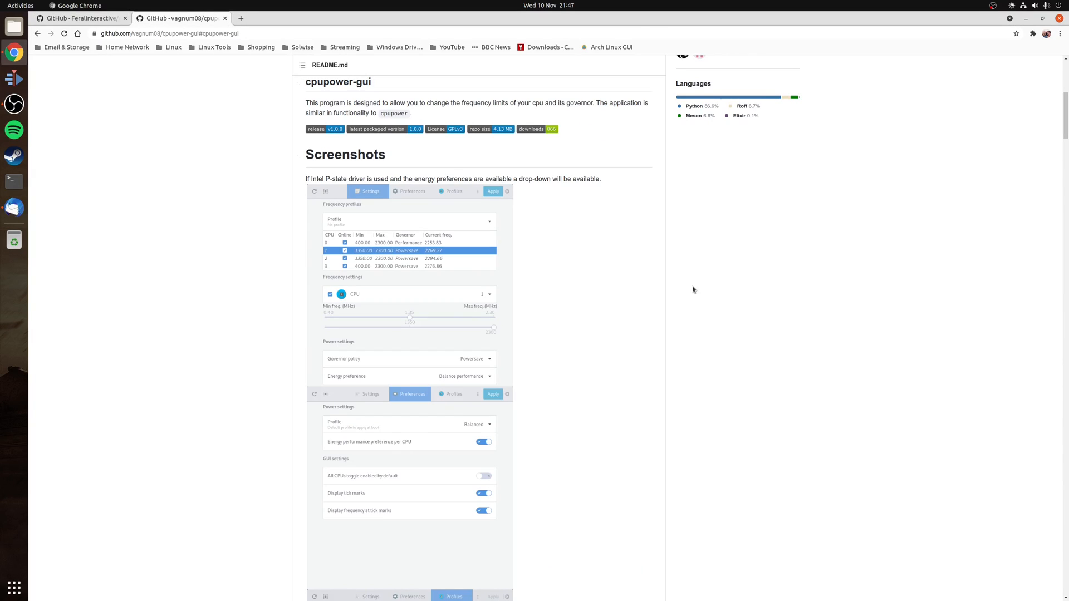